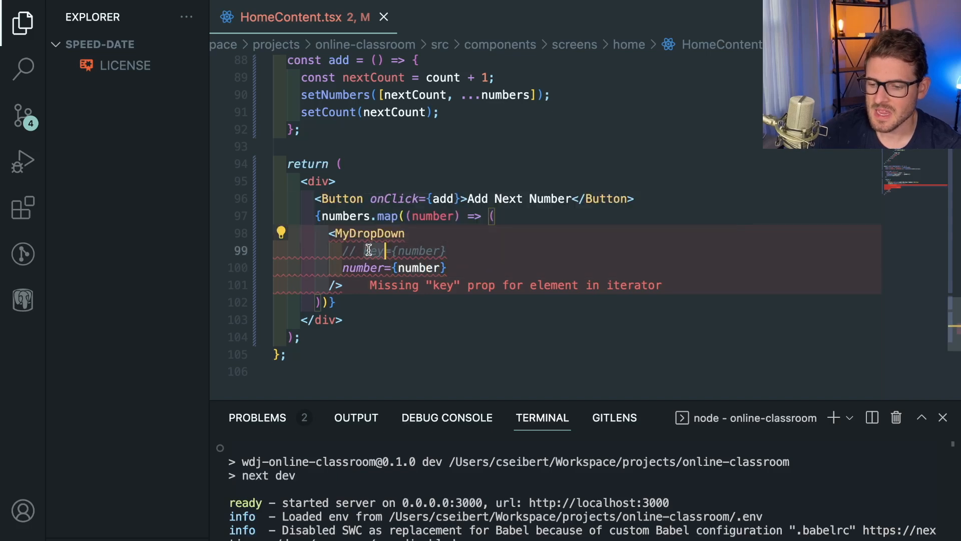
Scroll through HomeContent.tsx to reach the MyDropDown component's markup.
{"action": "scroll", "scroll_direction": "down", "scroll_amount": 3}
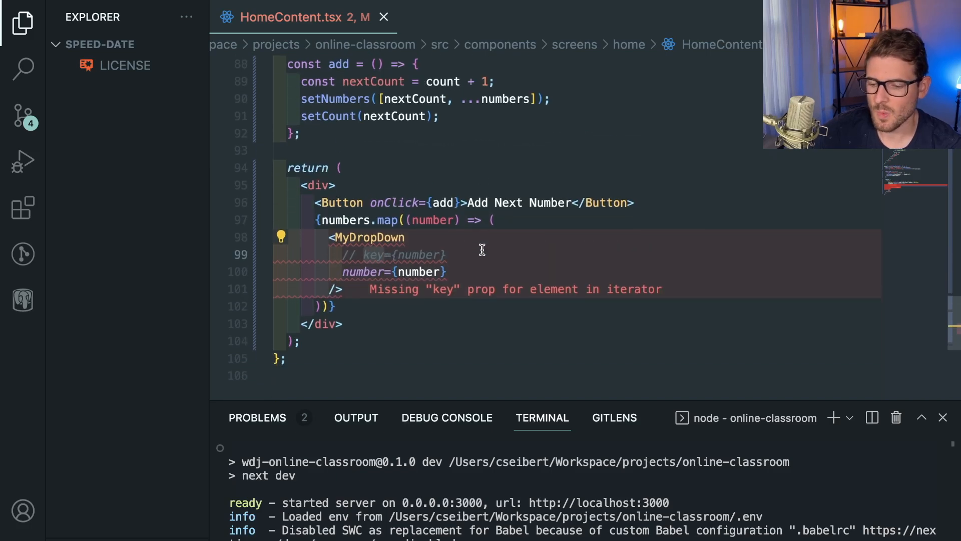
{"action": "mouse_move", "coordinate": [378, 261]}
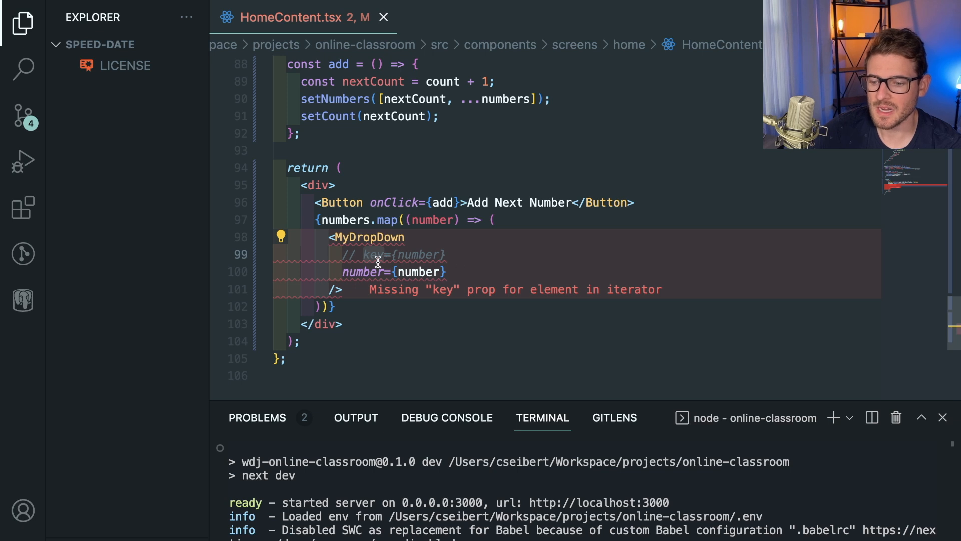
{"action": "double_click", "coordinate": [432, 219]}
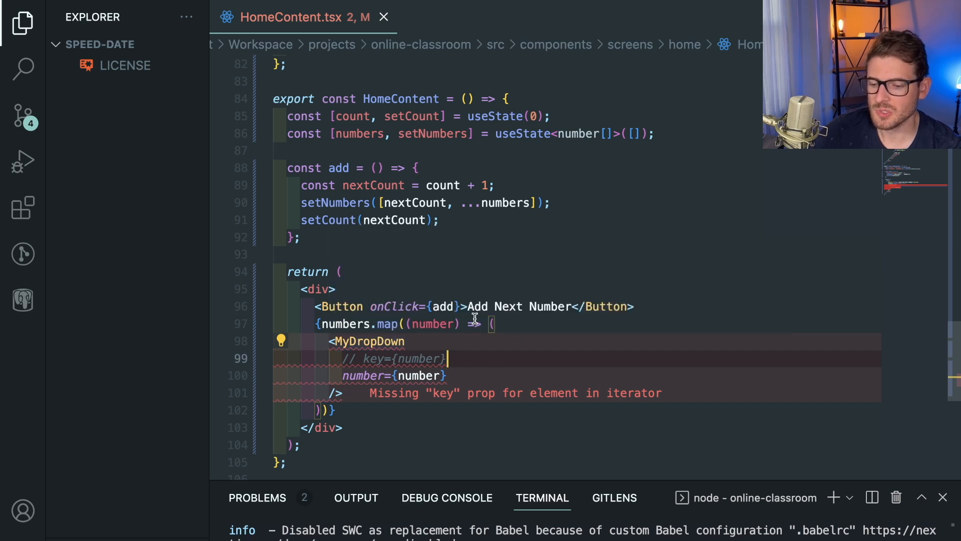
{"action": "mouse_move", "coordinate": [732, 293]}
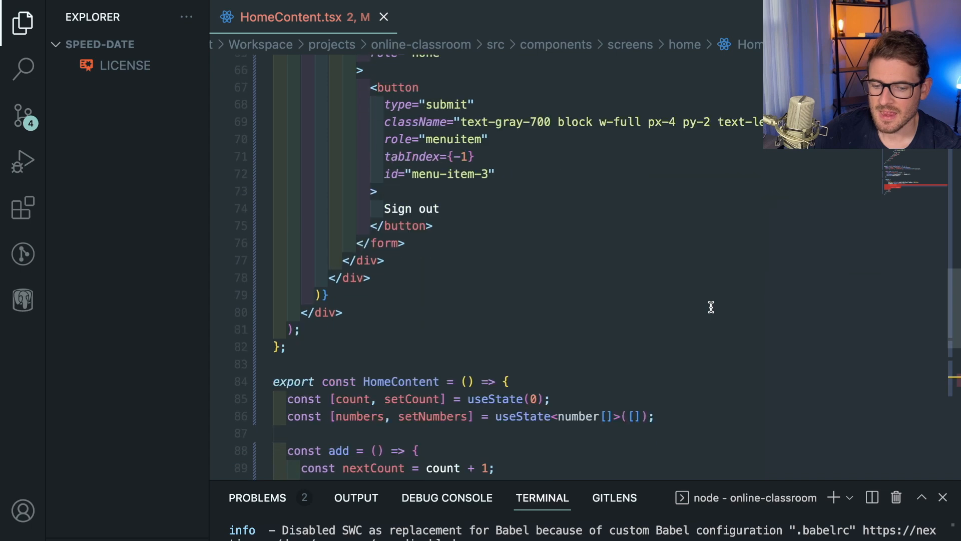
{"action": "scroll", "scroll_direction": "down", "scroll_amount": 3}
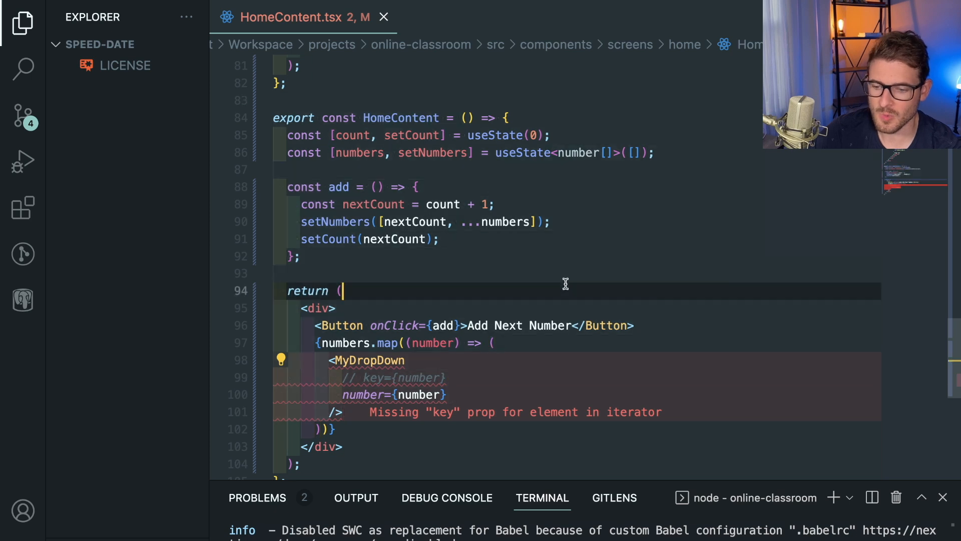
{"action": "mouse_move", "coordinate": [384, 178]}
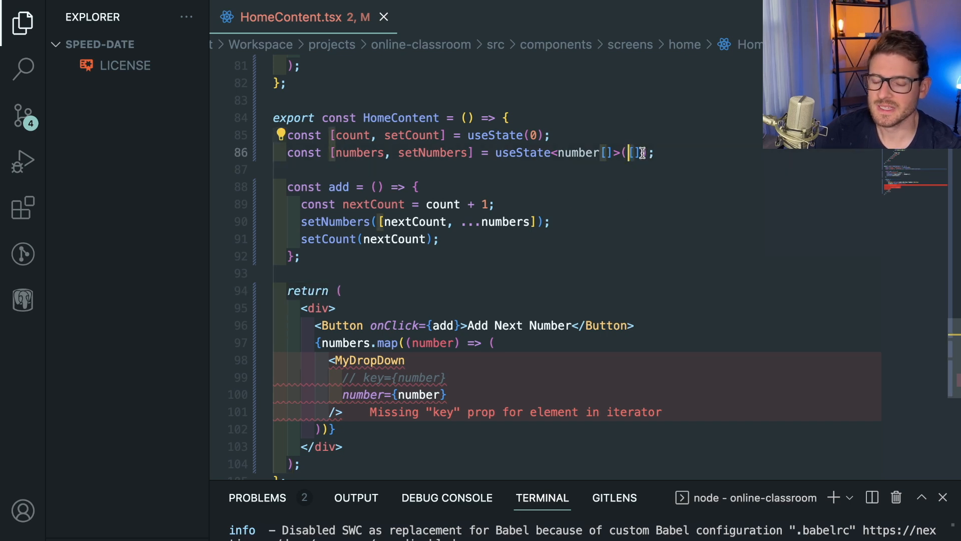
{"action": "left_click", "coordinate": [359, 221]}
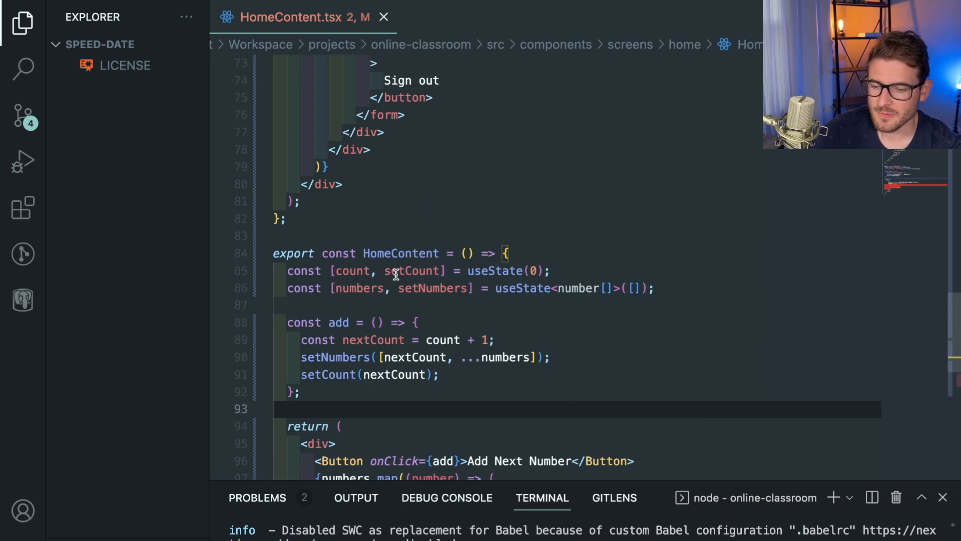
{"action": "scroll", "scroll_direction": "down", "scroll_amount": 3}
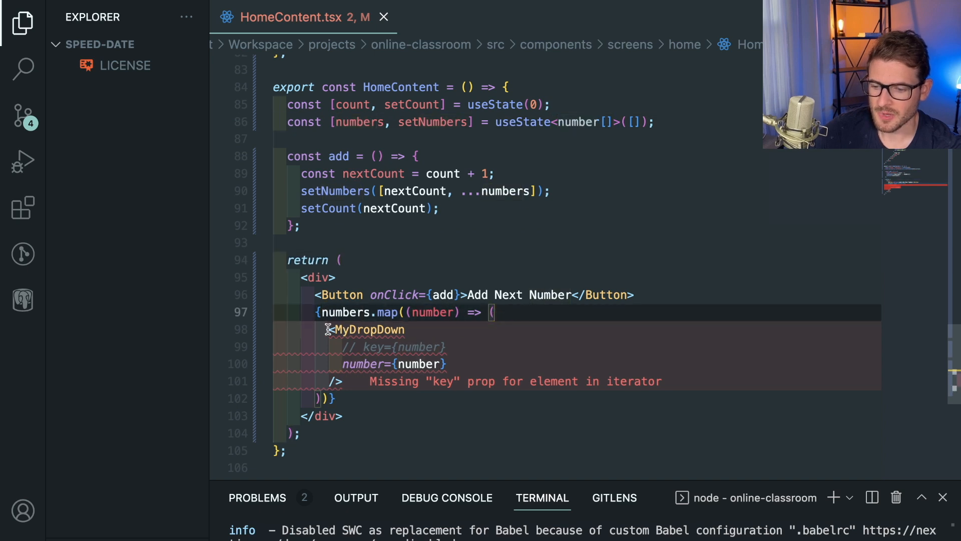
{"action": "left_click", "coordinate": [404, 329]}
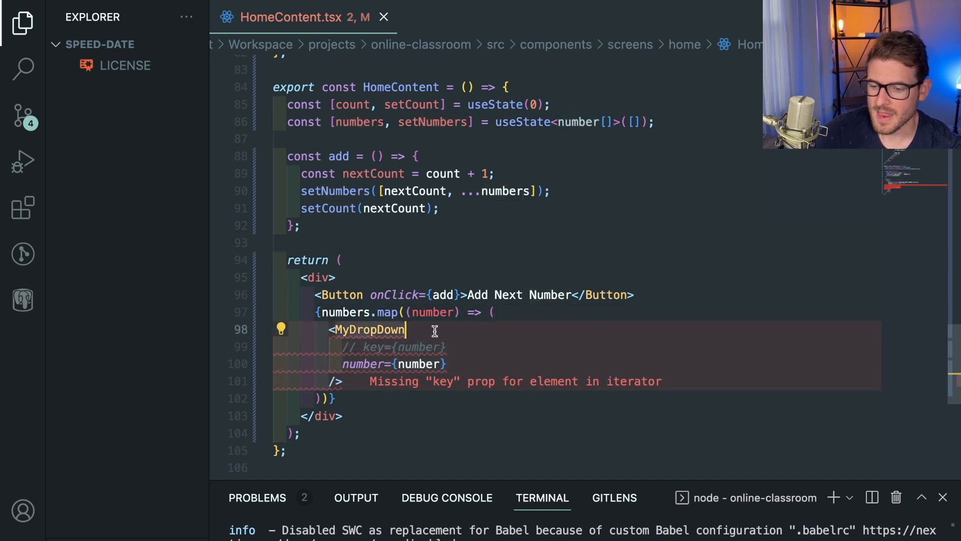
{"action": "scroll", "scroll_direction": "down", "scroll_amount": 3}
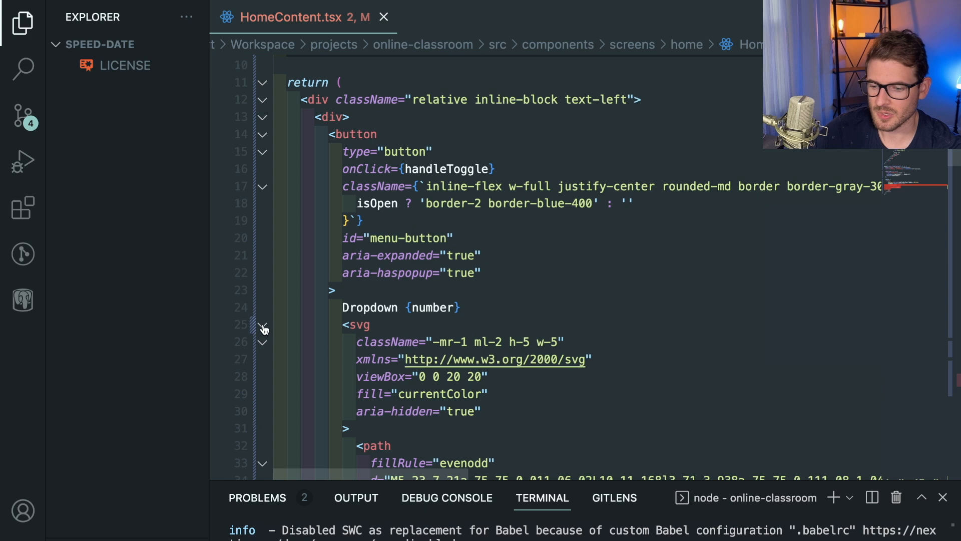
Fold the svg icon and menu div blocks, then return to the top of MyDropDown.
{"action": "left_click", "coordinate": [263, 323]}
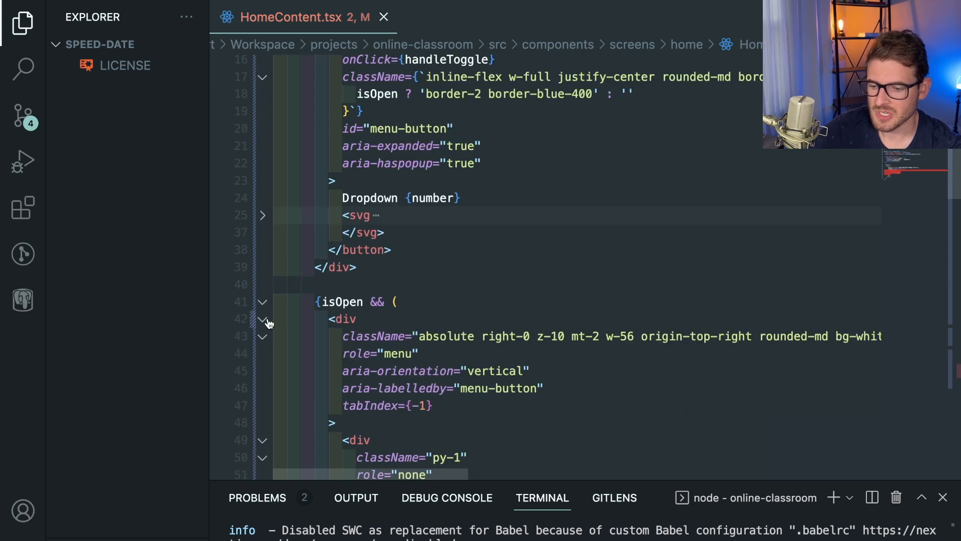
{"action": "left_click", "coordinate": [262, 318]}
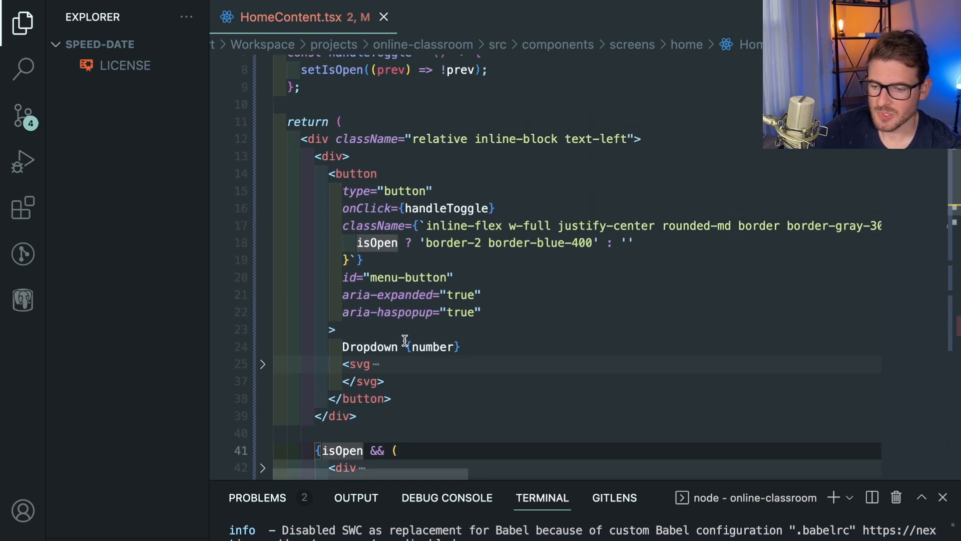
{"action": "left_click", "coordinate": [460, 347]}
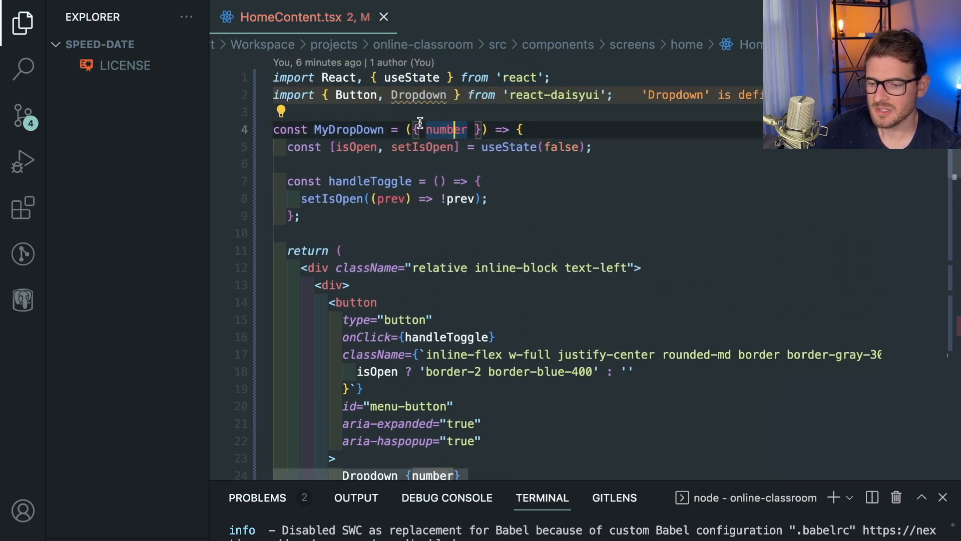
{"action": "left_click", "coordinate": [476, 129]}
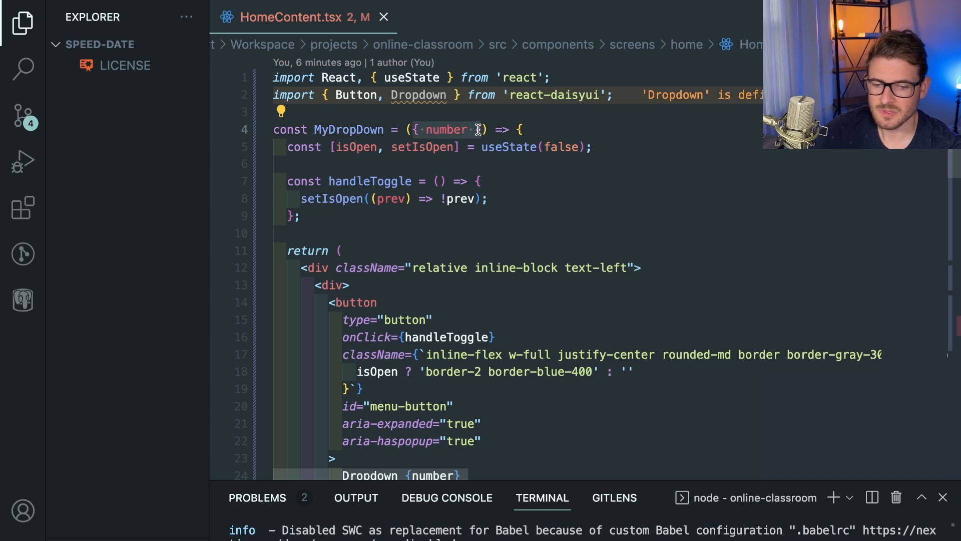
{"action": "mouse_move", "coordinate": [464, 172]}
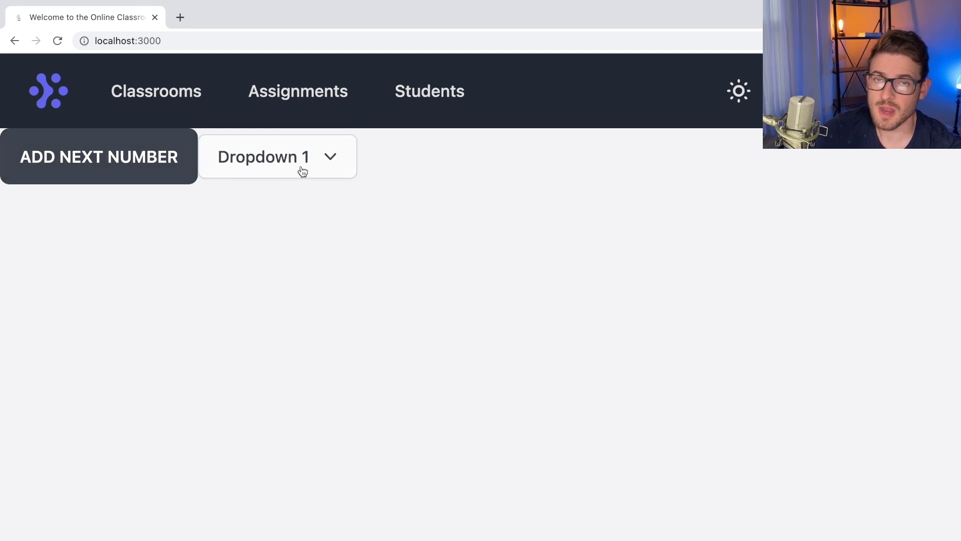
{"action": "mouse_move", "coordinate": [289, 181]}
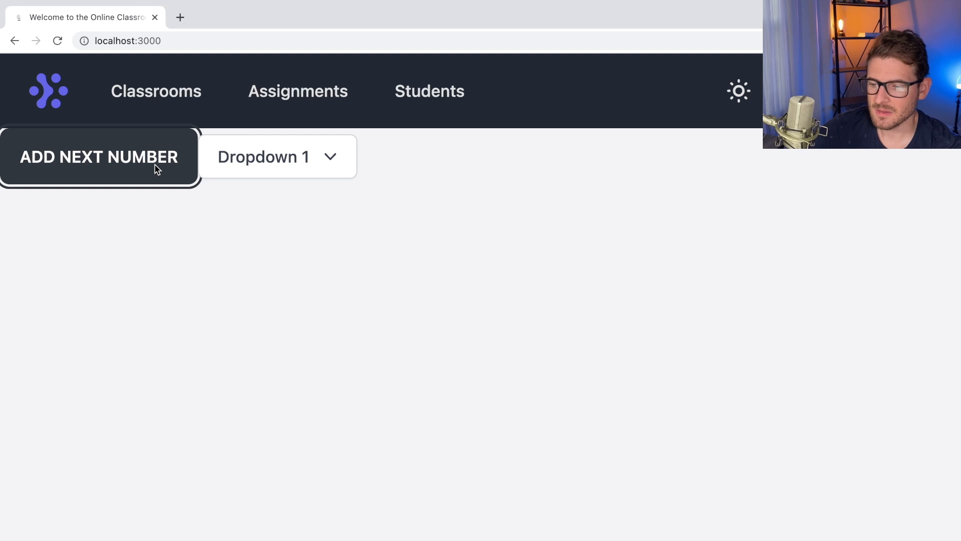
Add the next number so Dropdown 2 appears ahead of Dropdown 1.
{"action": "left_click", "coordinate": [100, 156]}
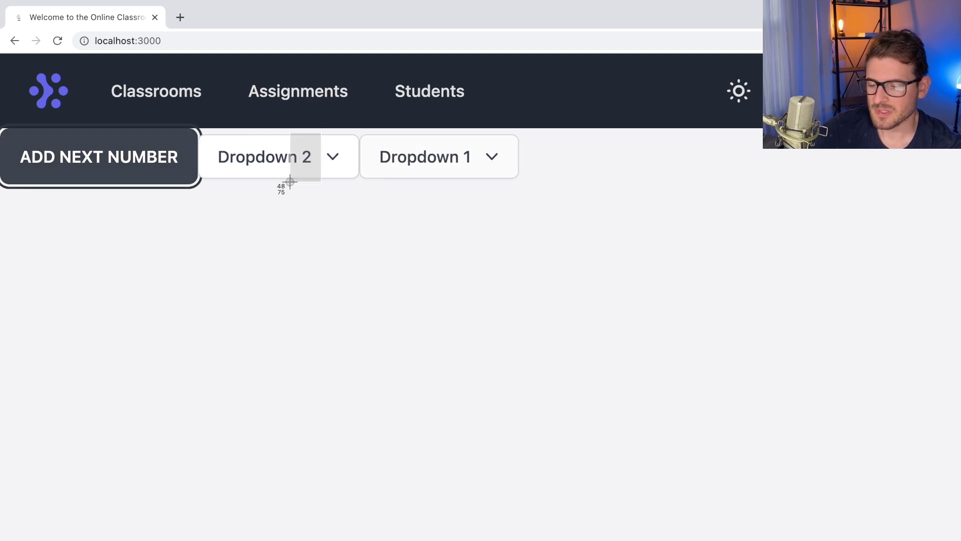
{"action": "mouse_move", "coordinate": [331, 249]}
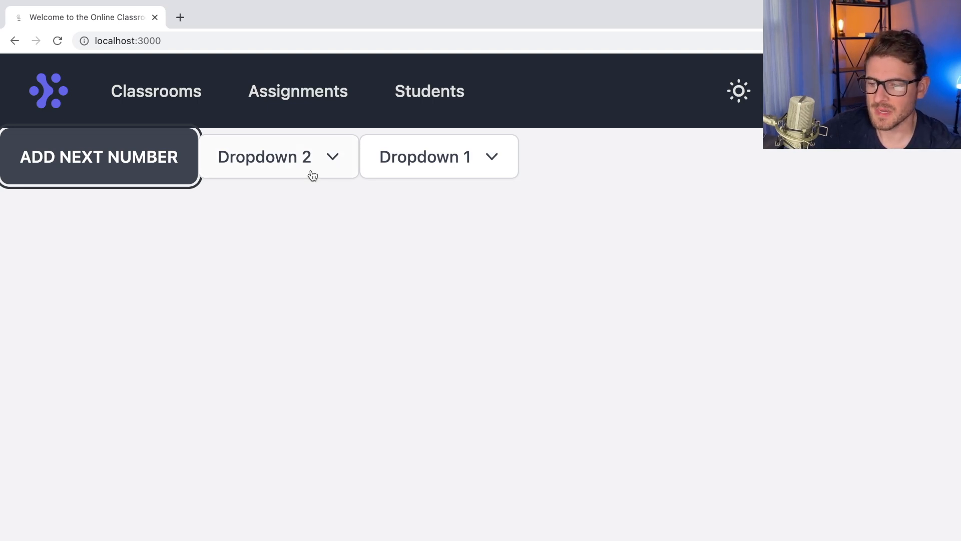
{"action": "mouse_move", "coordinate": [461, 163]}
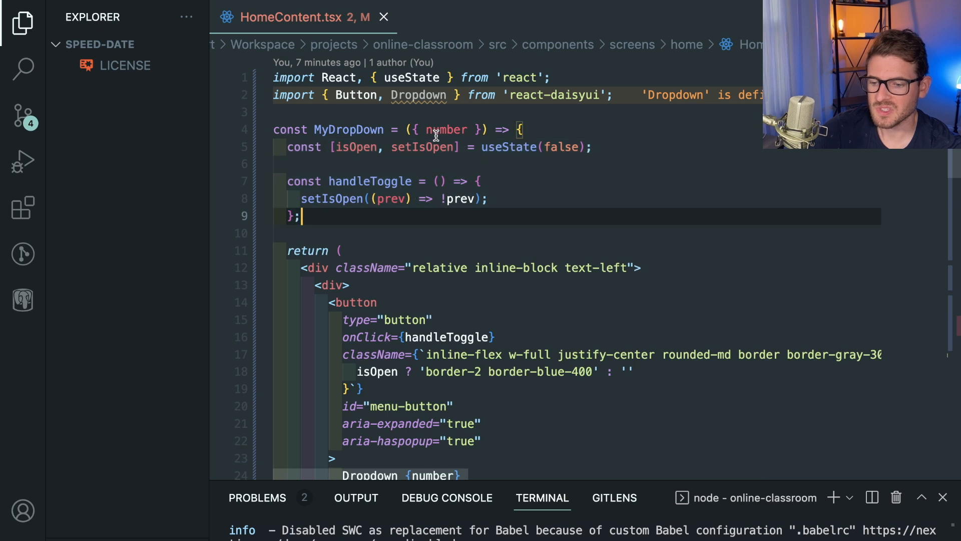
{"action": "mouse_move", "coordinate": [504, 156]}
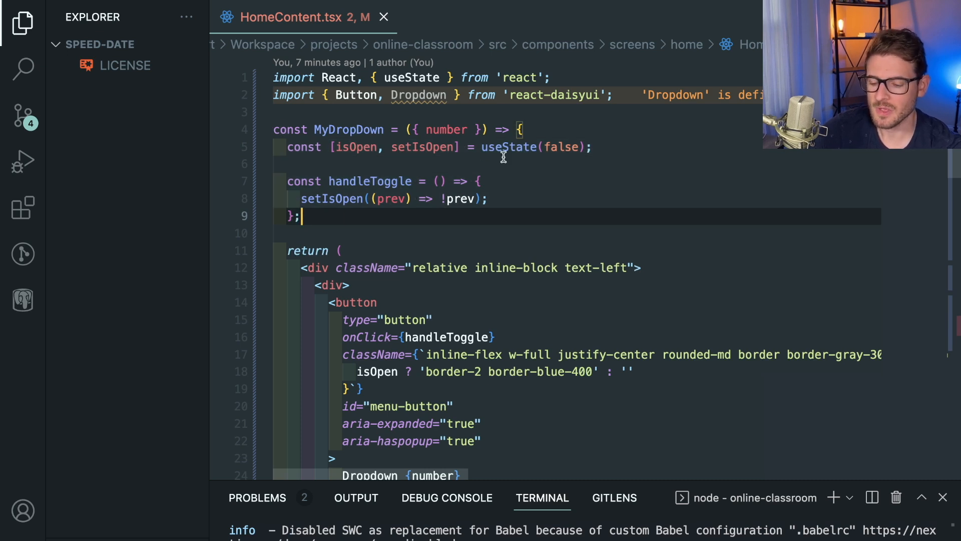
{"action": "mouse_move", "coordinate": [494, 225]}
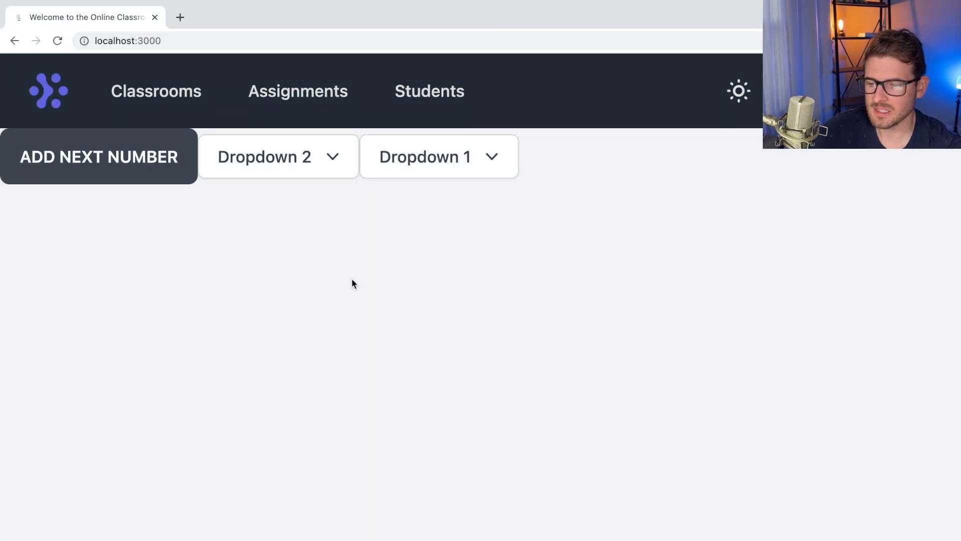
Open Dropdown 2's menu, then add numbers 3 and 4 and watch the open menus drift.
{"action": "left_click", "coordinate": [278, 156]}
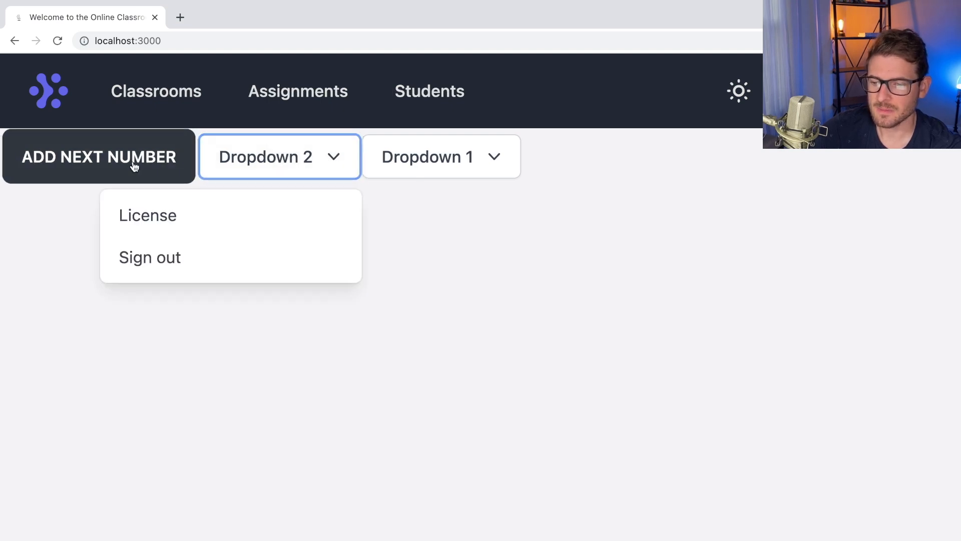
{"action": "left_click", "coordinate": [98, 157]}
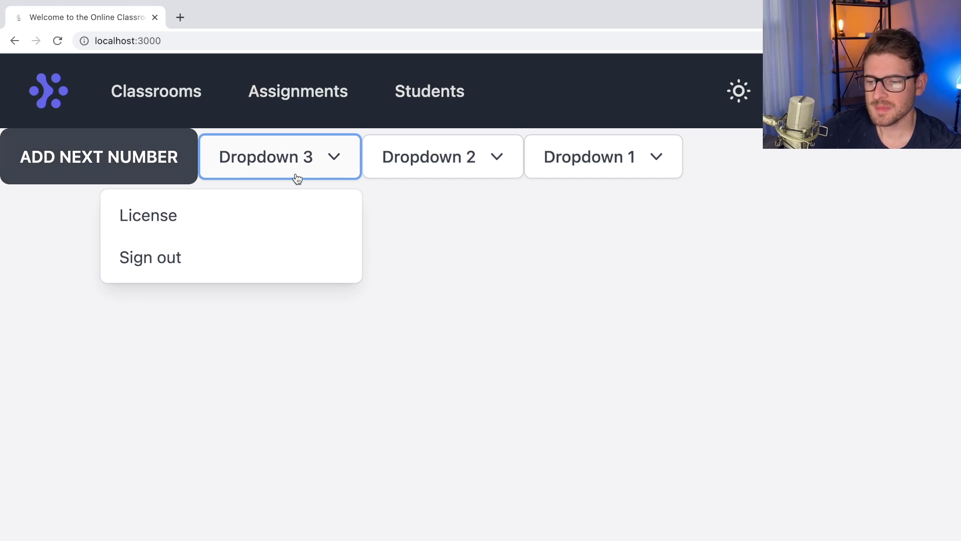
{"action": "mouse_move", "coordinate": [321, 164]}
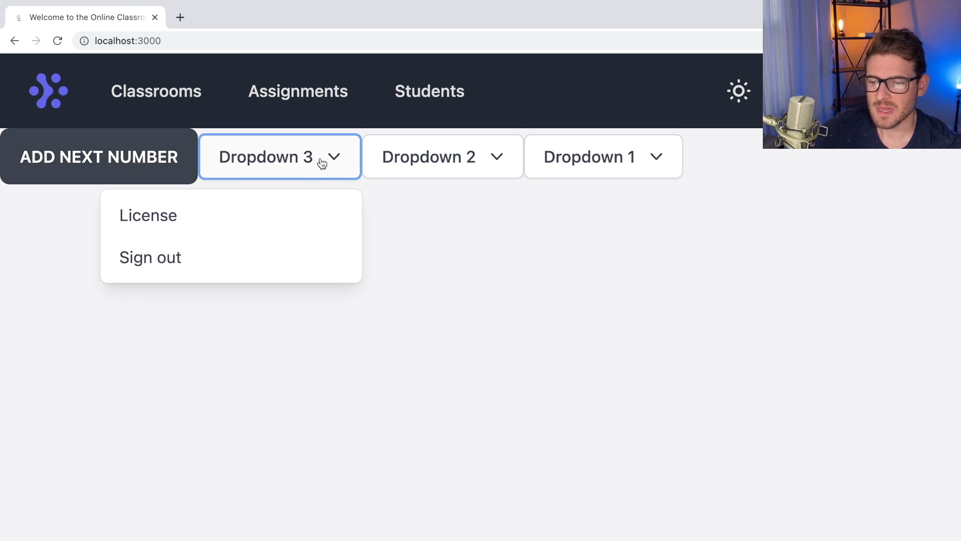
{"action": "mouse_move", "coordinate": [233, 191]}
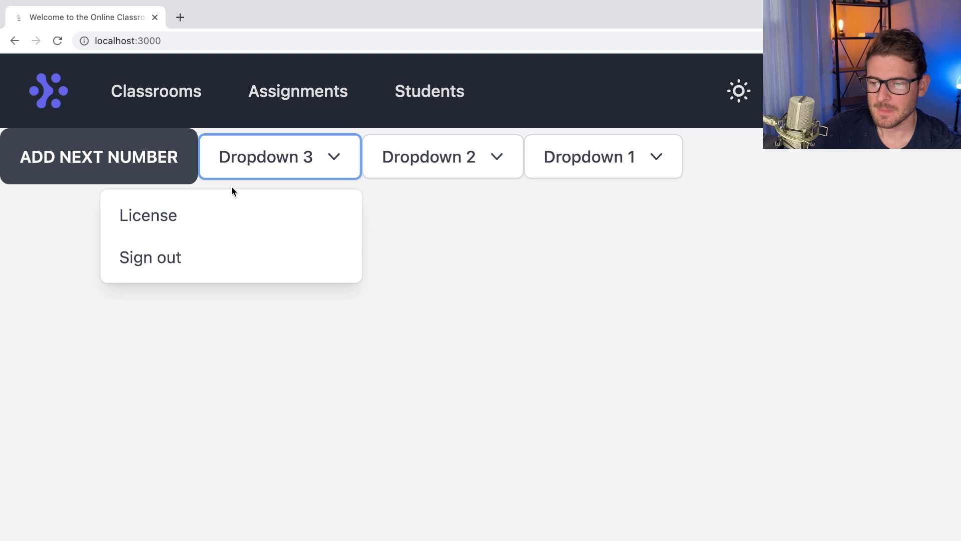
{"action": "mouse_move", "coordinate": [401, 156]}
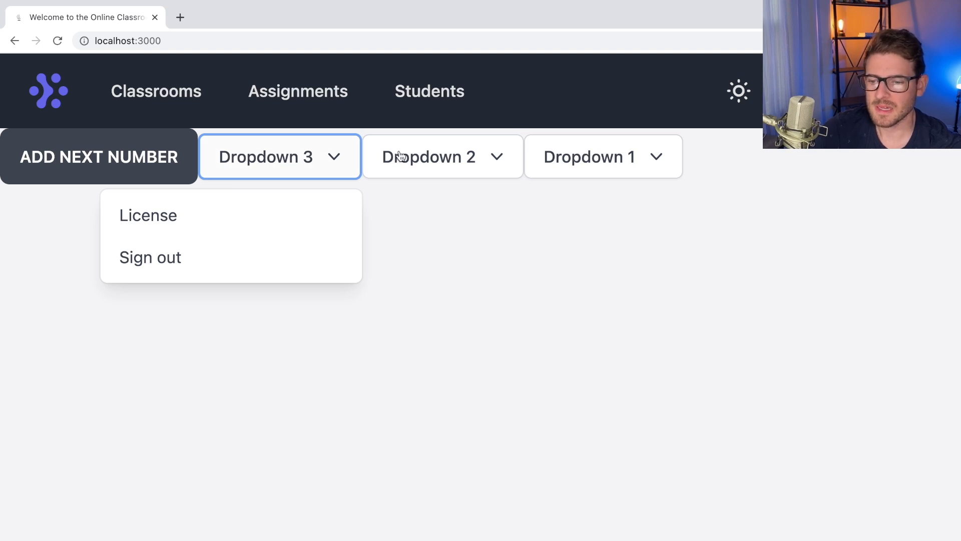
{"action": "mouse_move", "coordinate": [317, 192]}
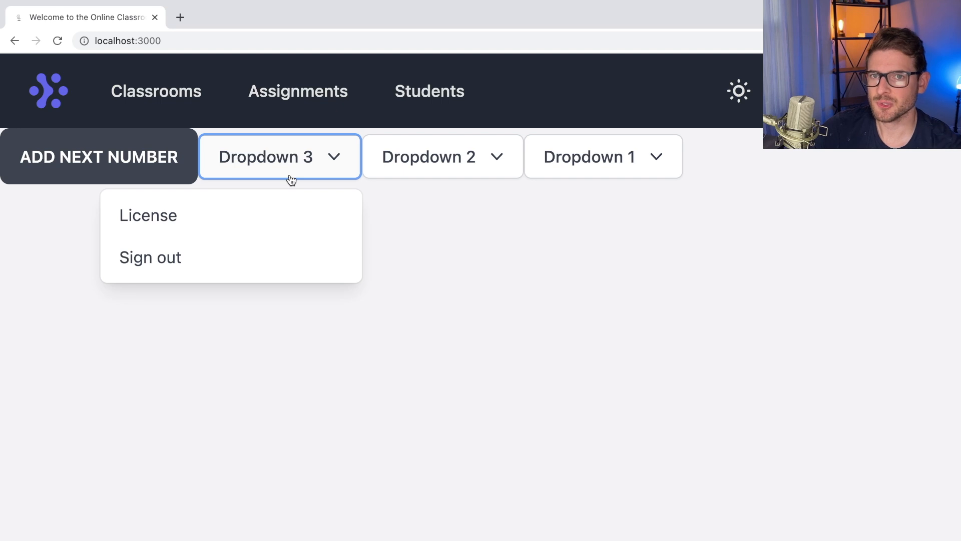
{"action": "mouse_move", "coordinate": [395, 169]}
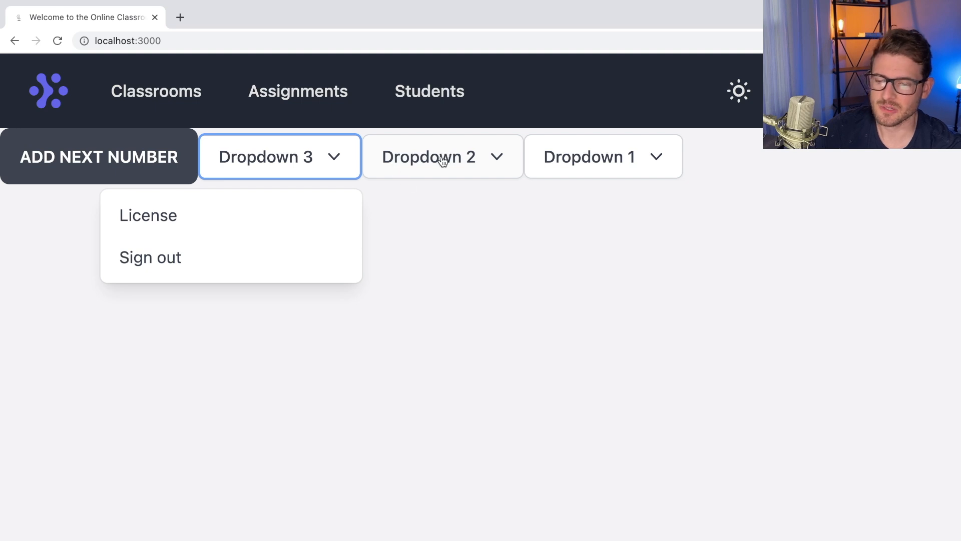
{"action": "mouse_move", "coordinate": [288, 130]}
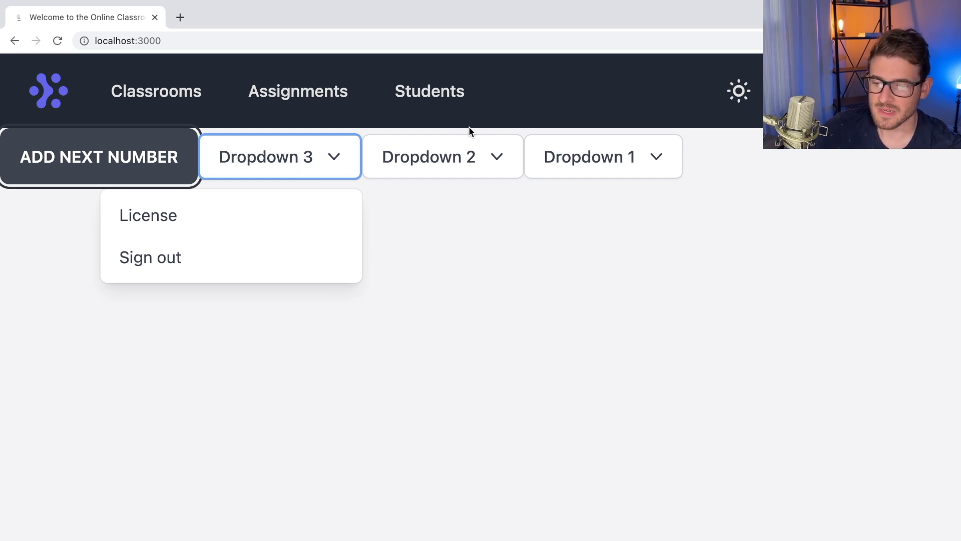
{"action": "mouse_move", "coordinate": [468, 154]}
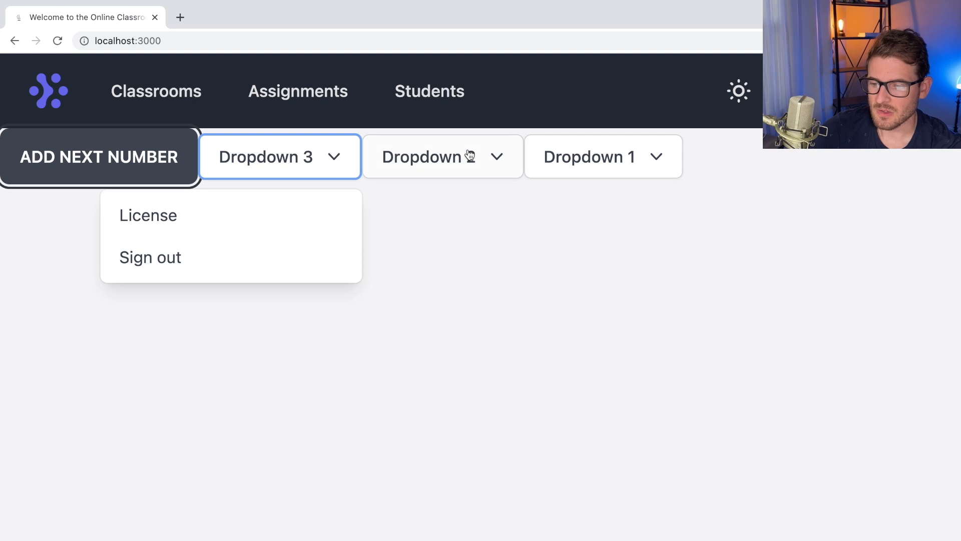
{"action": "left_click", "coordinate": [97, 156]}
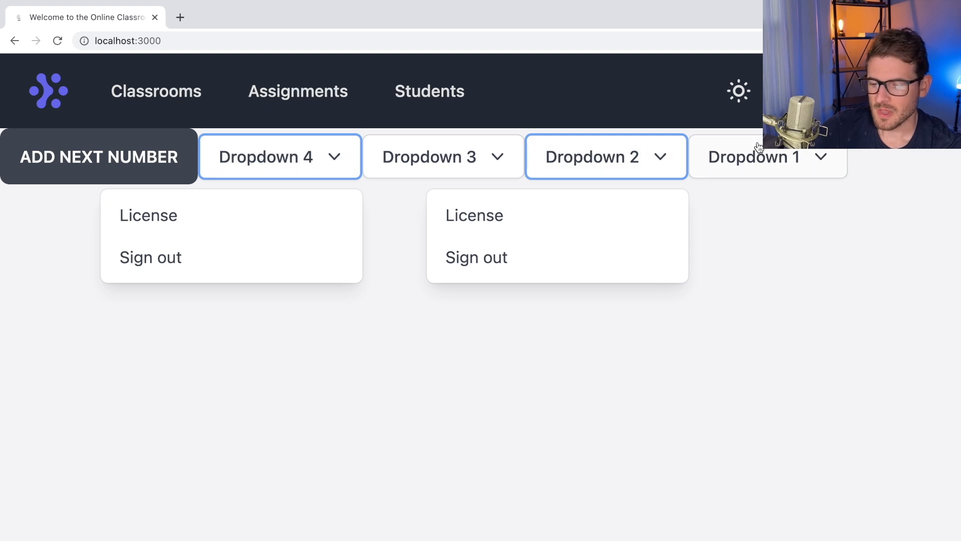
{"action": "mouse_move", "coordinate": [301, 236]}
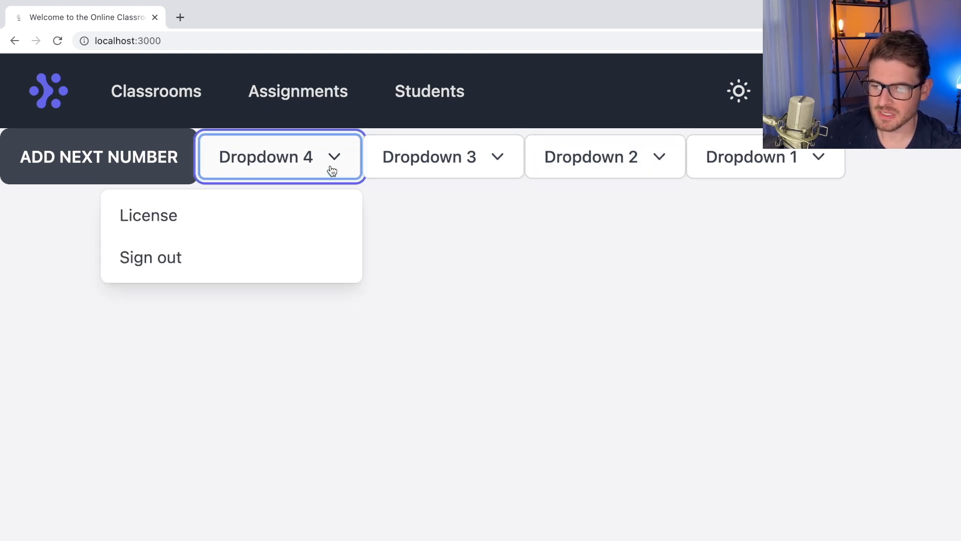
{"action": "mouse_move", "coordinate": [505, 227]}
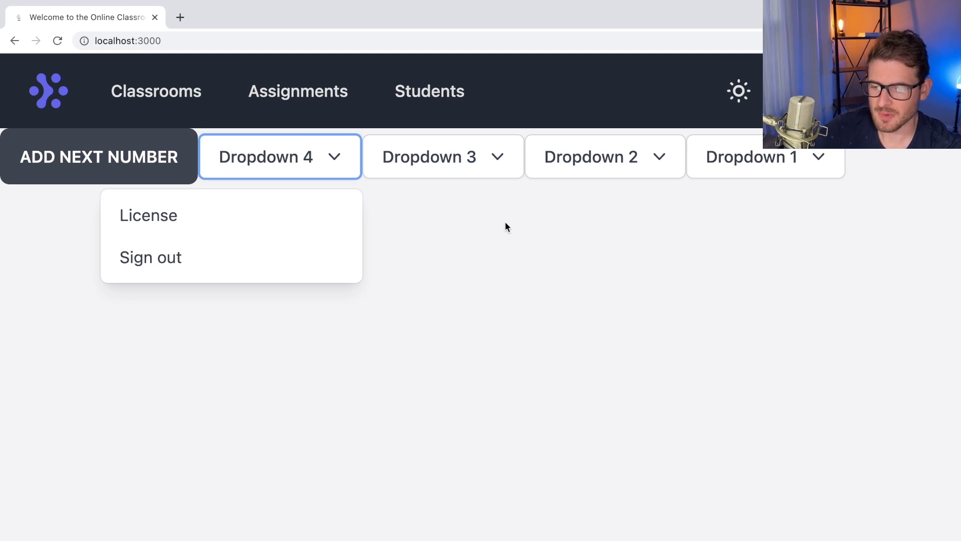
{"action": "mouse_move", "coordinate": [472, 231]}
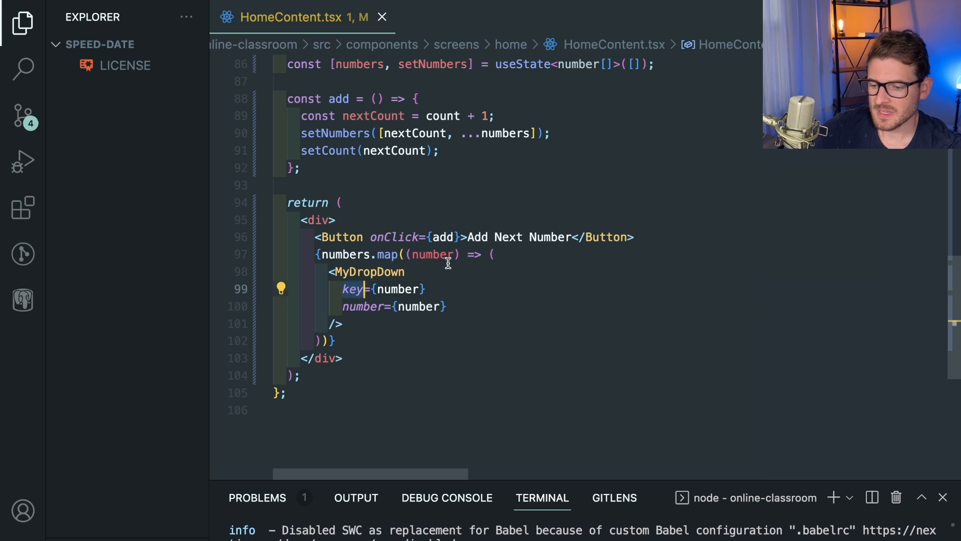
Add key={number} to MyDropDown inside numbers.map and review the component.
{"action": "left_click", "coordinate": [345, 253]}
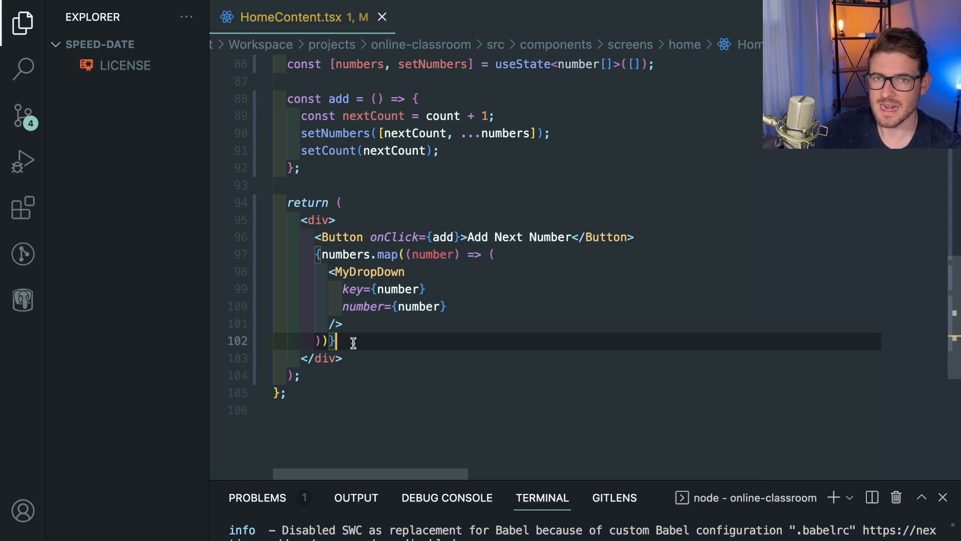
{"action": "mouse_move", "coordinate": [421, 254]}
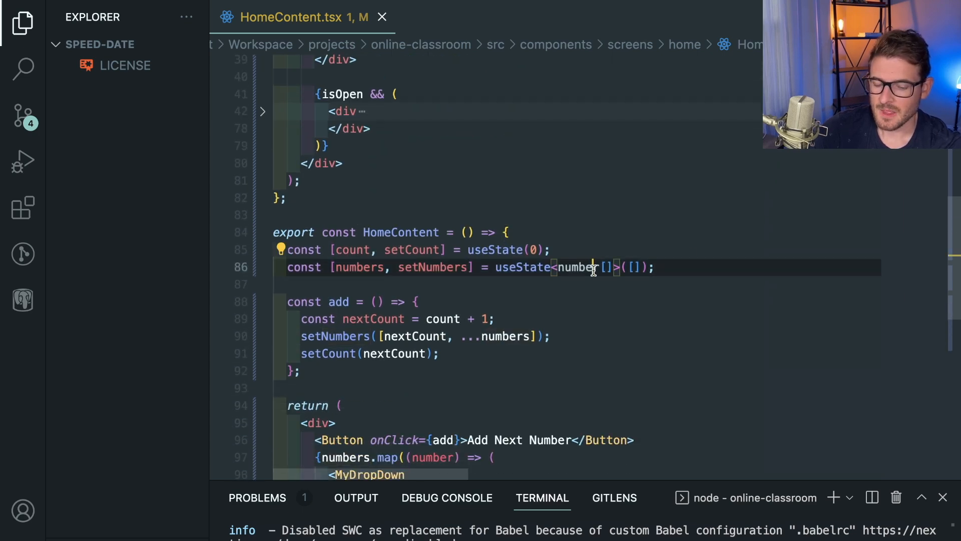
{"action": "scroll", "scroll_direction": "down", "scroll_amount": 3}
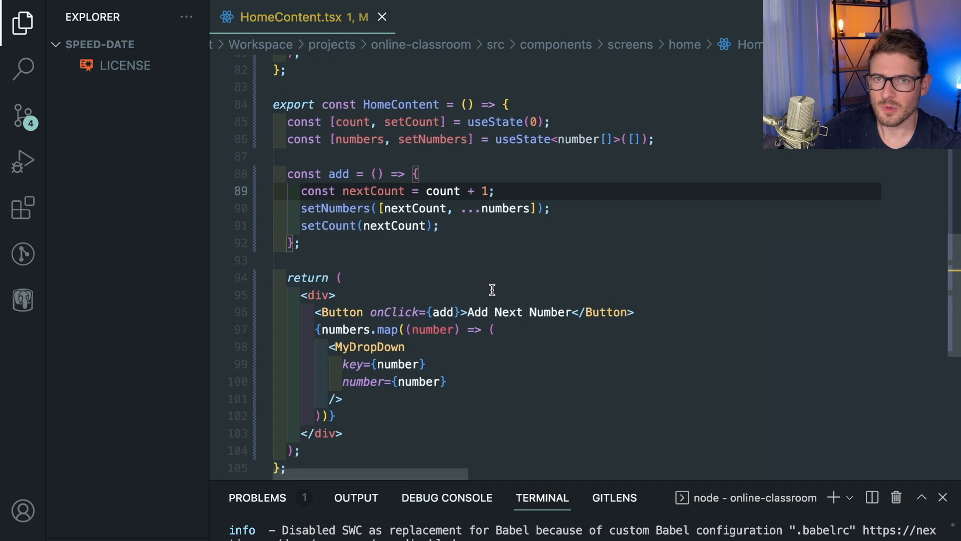
{"action": "scroll", "scroll_direction": "down", "scroll_amount": 3}
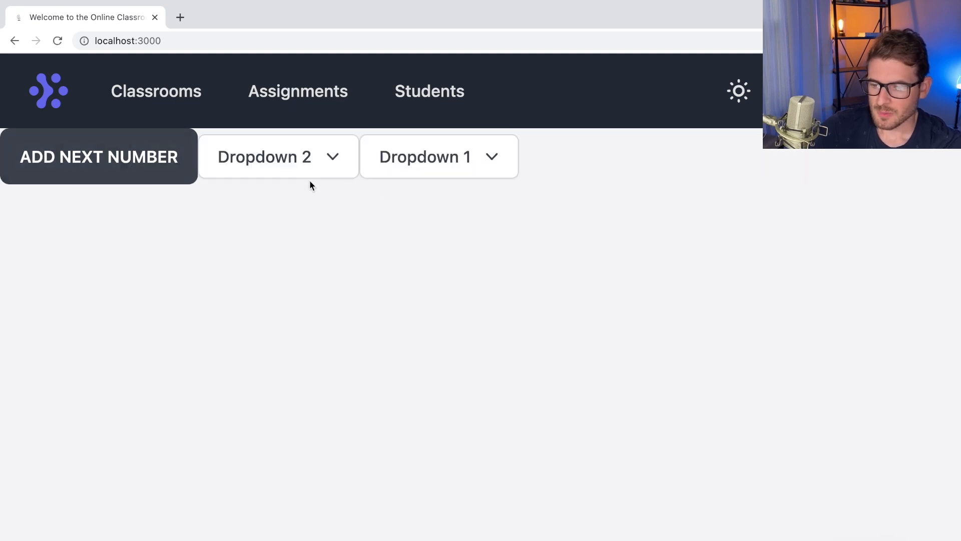
Open Dropdown 2 and Dropdown 1 menus while adding numbers 3 and 4, checking menus stay put.
{"action": "left_click", "coordinate": [277, 156]}
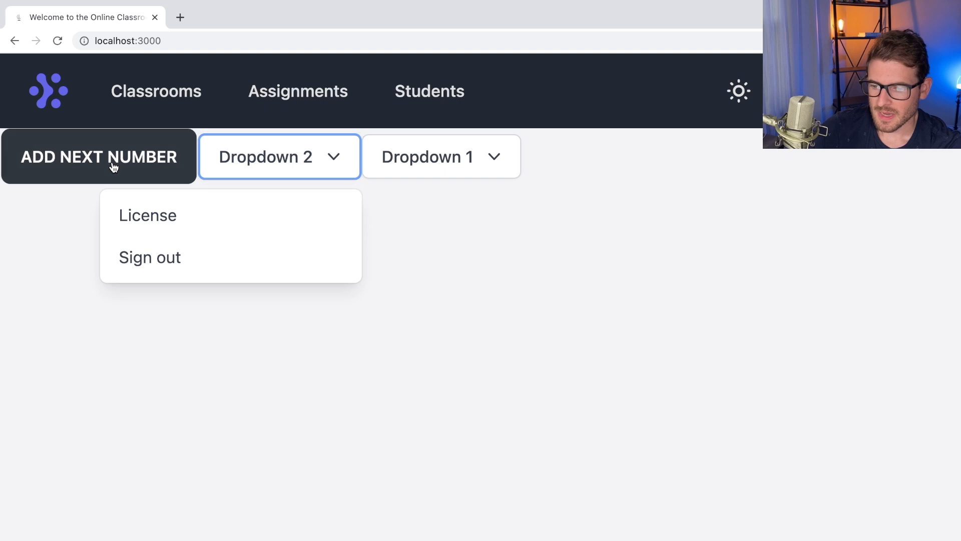
{"action": "left_click", "coordinate": [98, 156]}
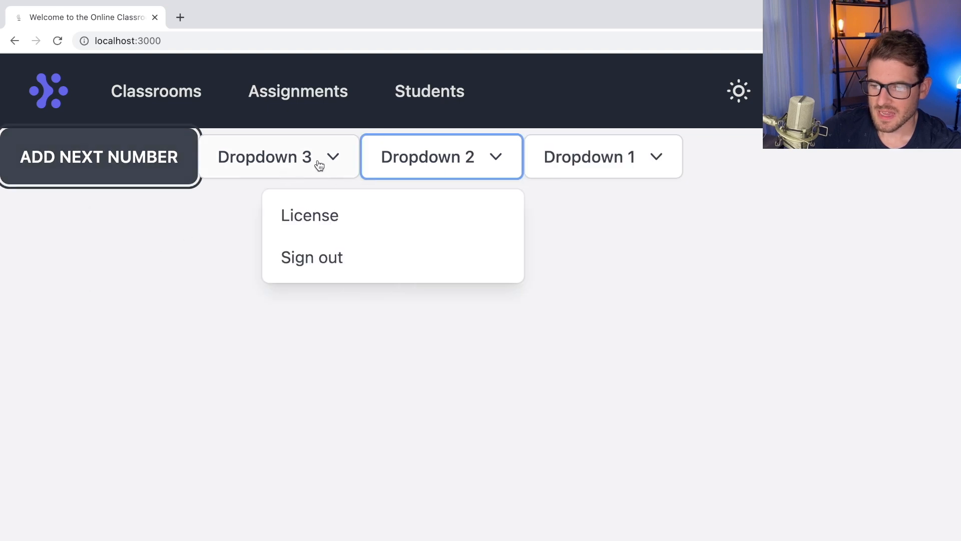
{"action": "mouse_move", "coordinate": [446, 157]}
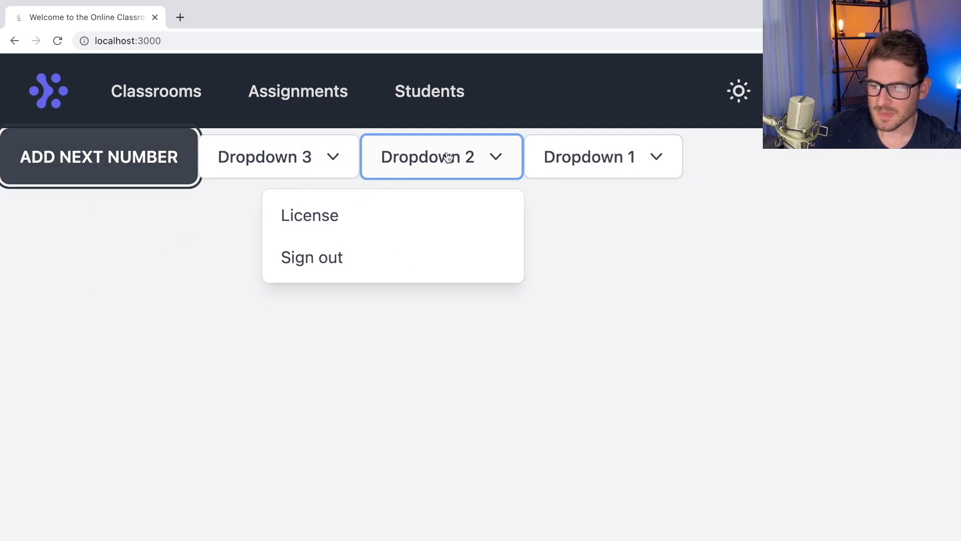
{"action": "mouse_move", "coordinate": [474, 150]}
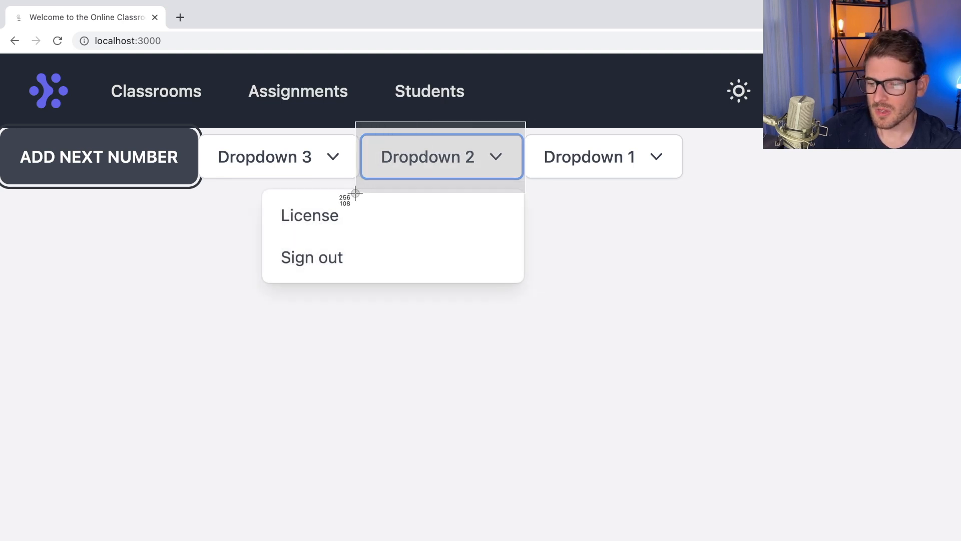
{"action": "mouse_move", "coordinate": [354, 193]}
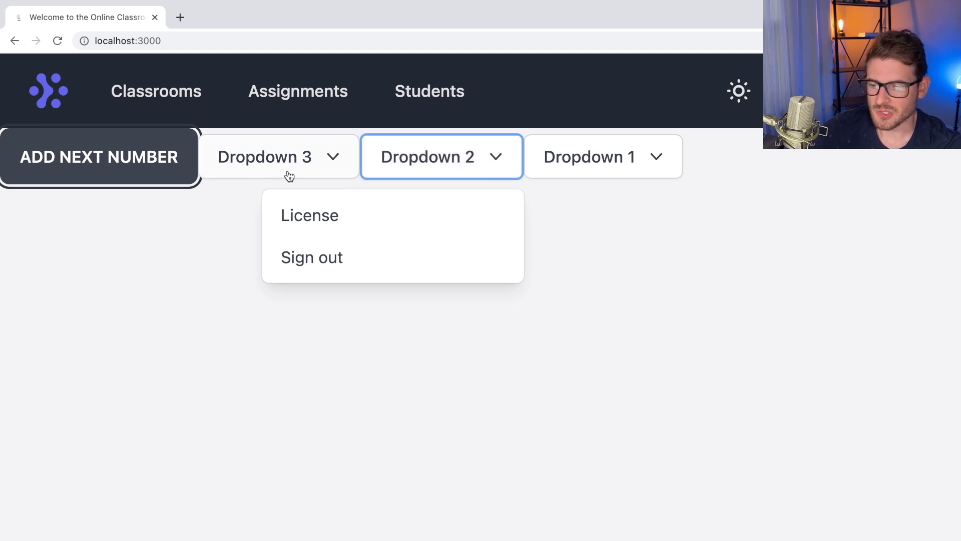
{"action": "left_click", "coordinate": [602, 156]}
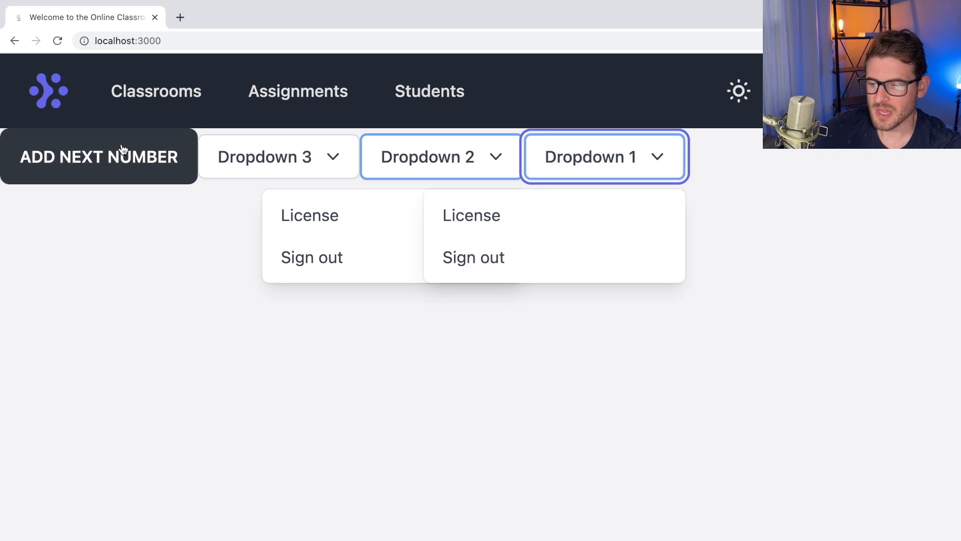
{"action": "left_click", "coordinate": [98, 156]}
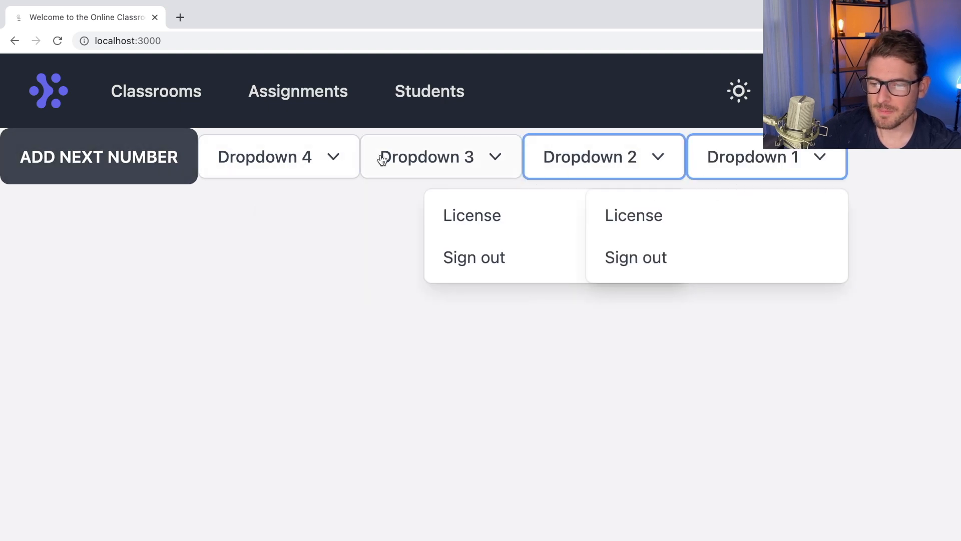
{"action": "mouse_move", "coordinate": [692, 234]}
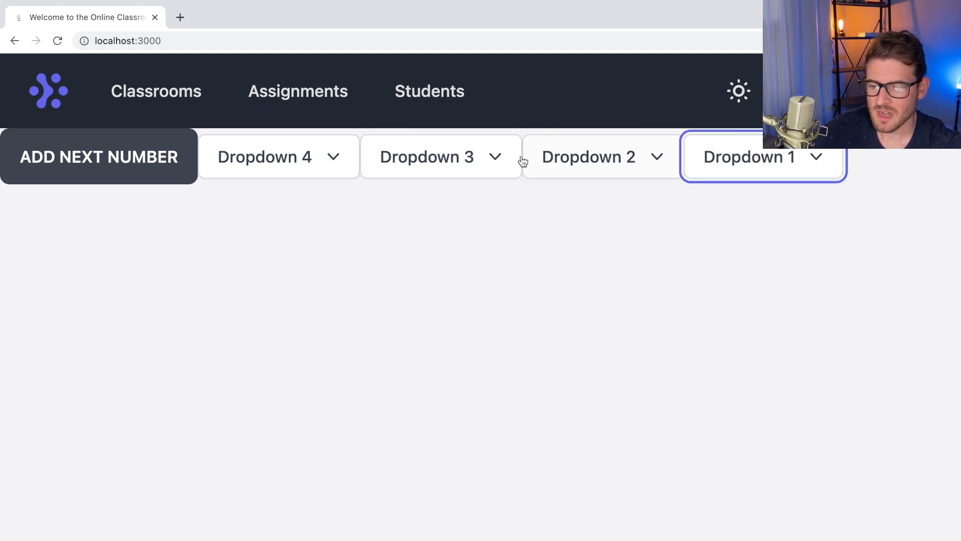
Open Dropdown 3's menu and add two more numbers, confirming open menus stay attached.
{"action": "left_click", "coordinate": [277, 156]}
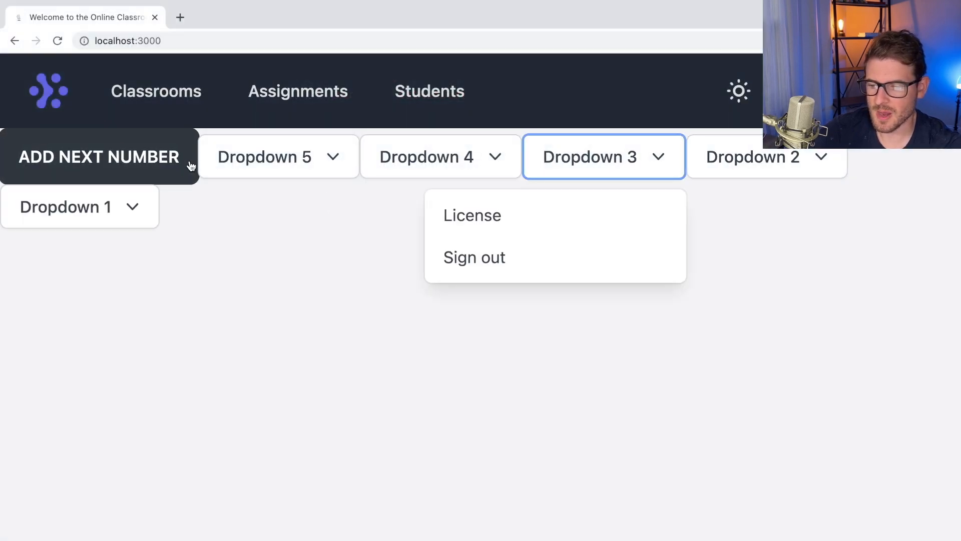
{"action": "left_click", "coordinate": [98, 157]}
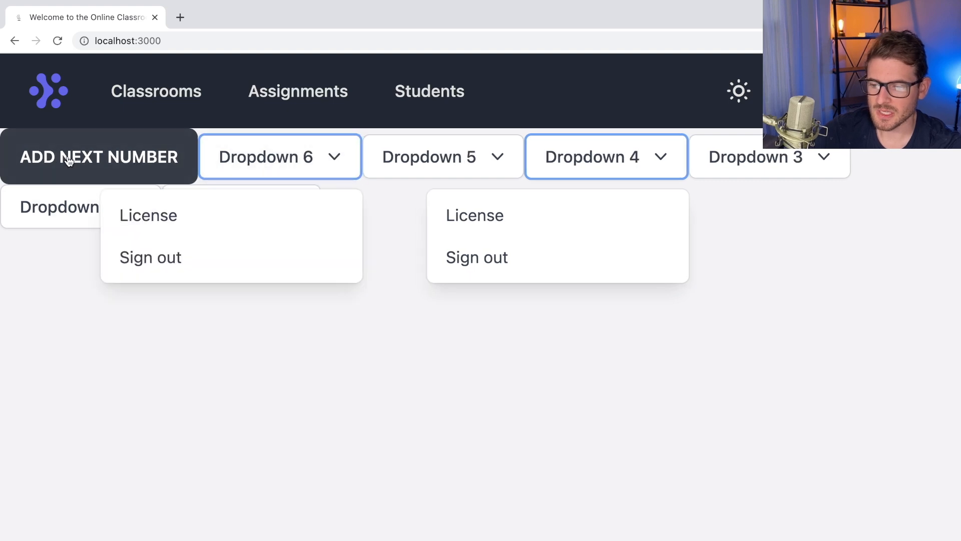
{"action": "left_click", "coordinate": [97, 156]}
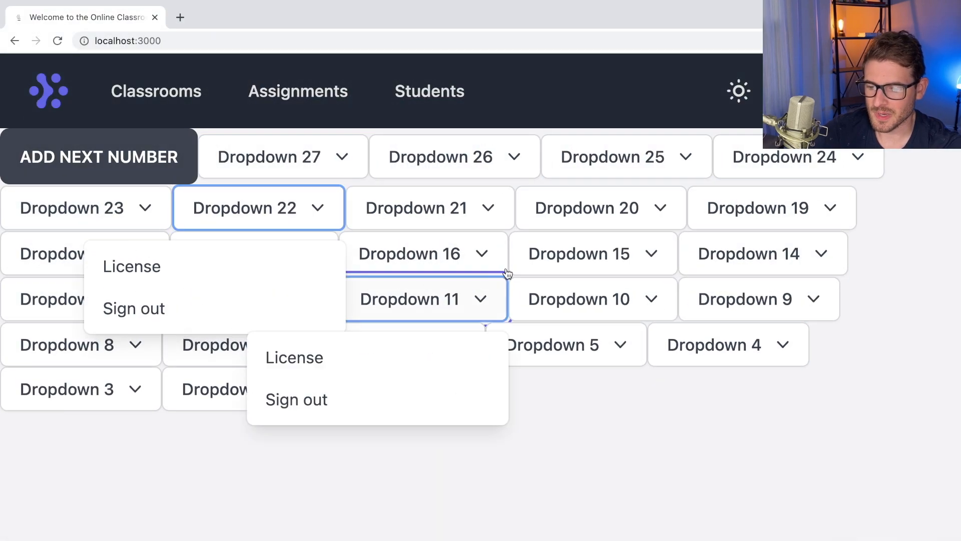
Add many more numbers so dropdowns reach 48 with Dropdown 22 and 15 still open.
{"action": "left_click", "coordinate": [98, 156]}
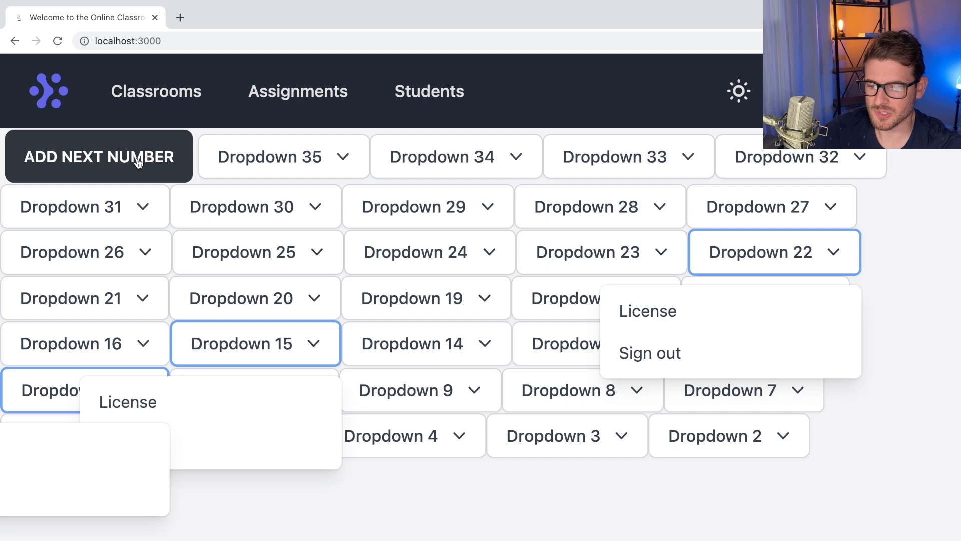
{"action": "left_click", "coordinate": [98, 156]}
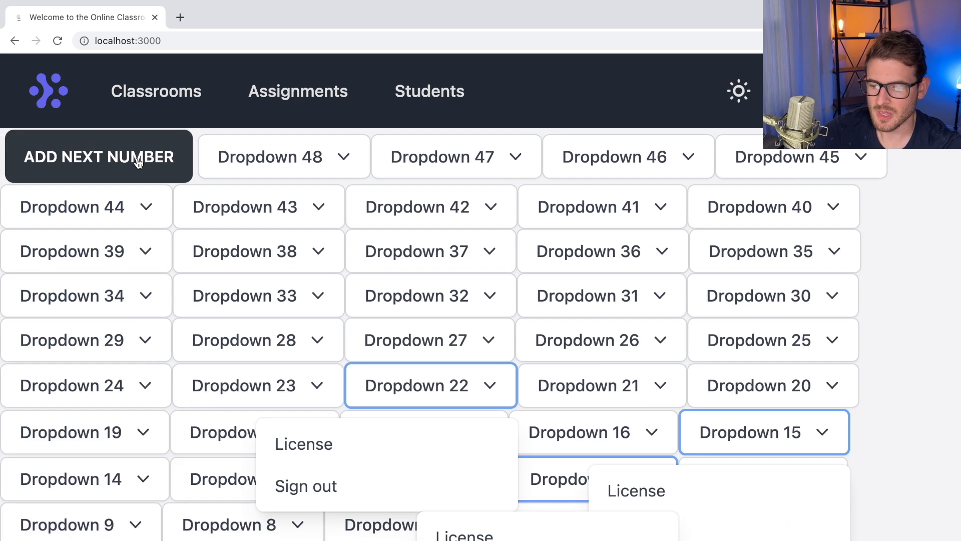